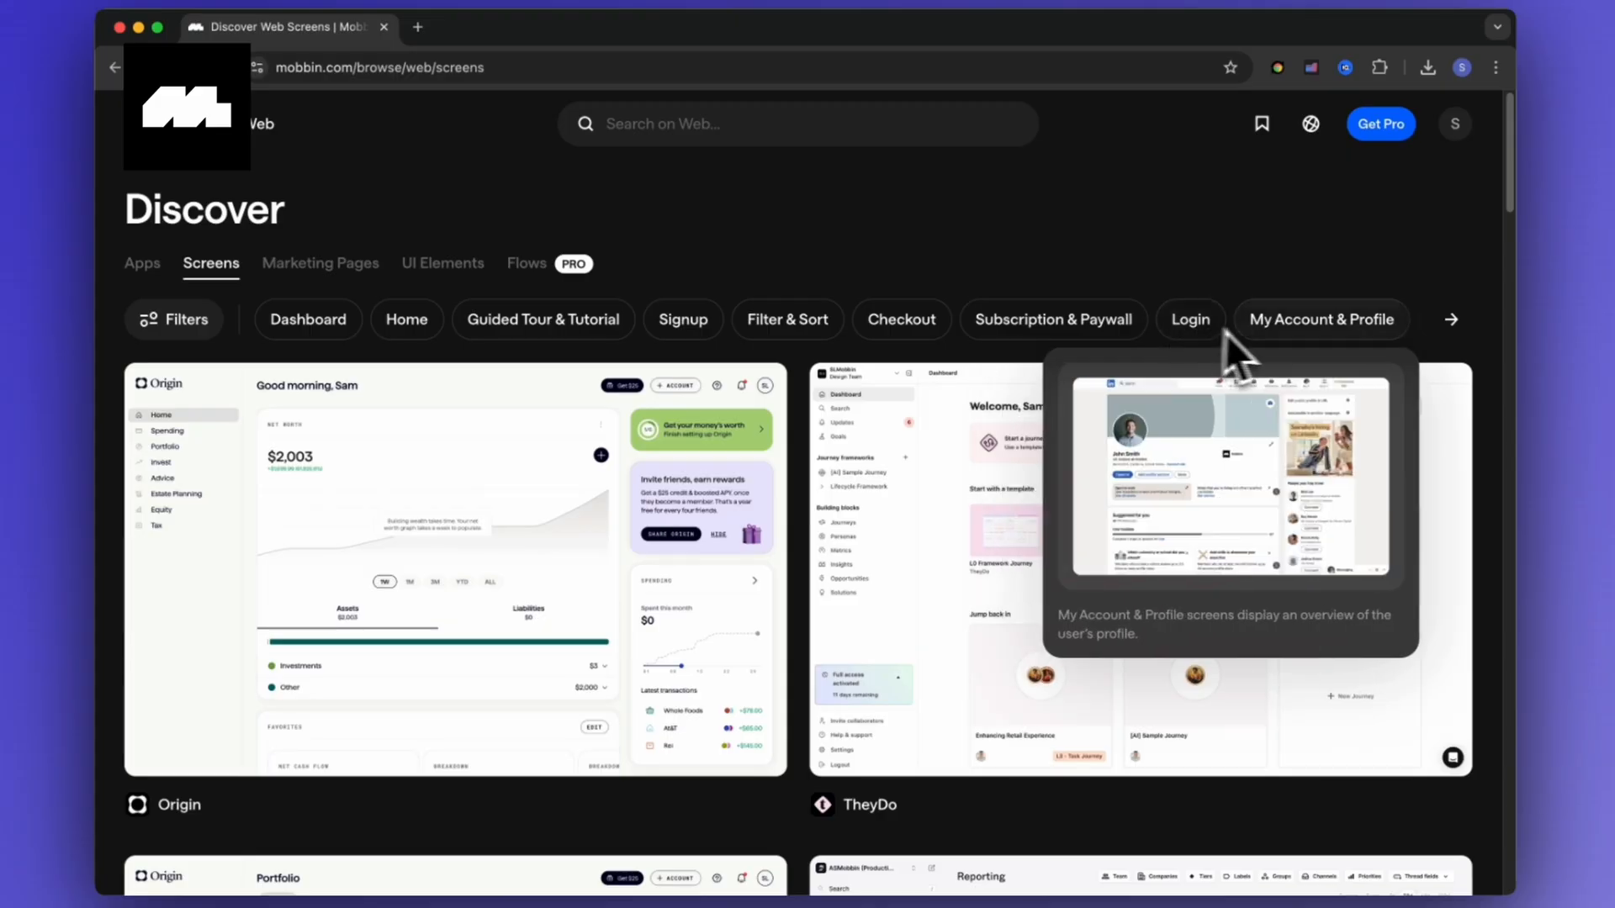
{"action": "mouse_move", "coordinate": [787, 319]}
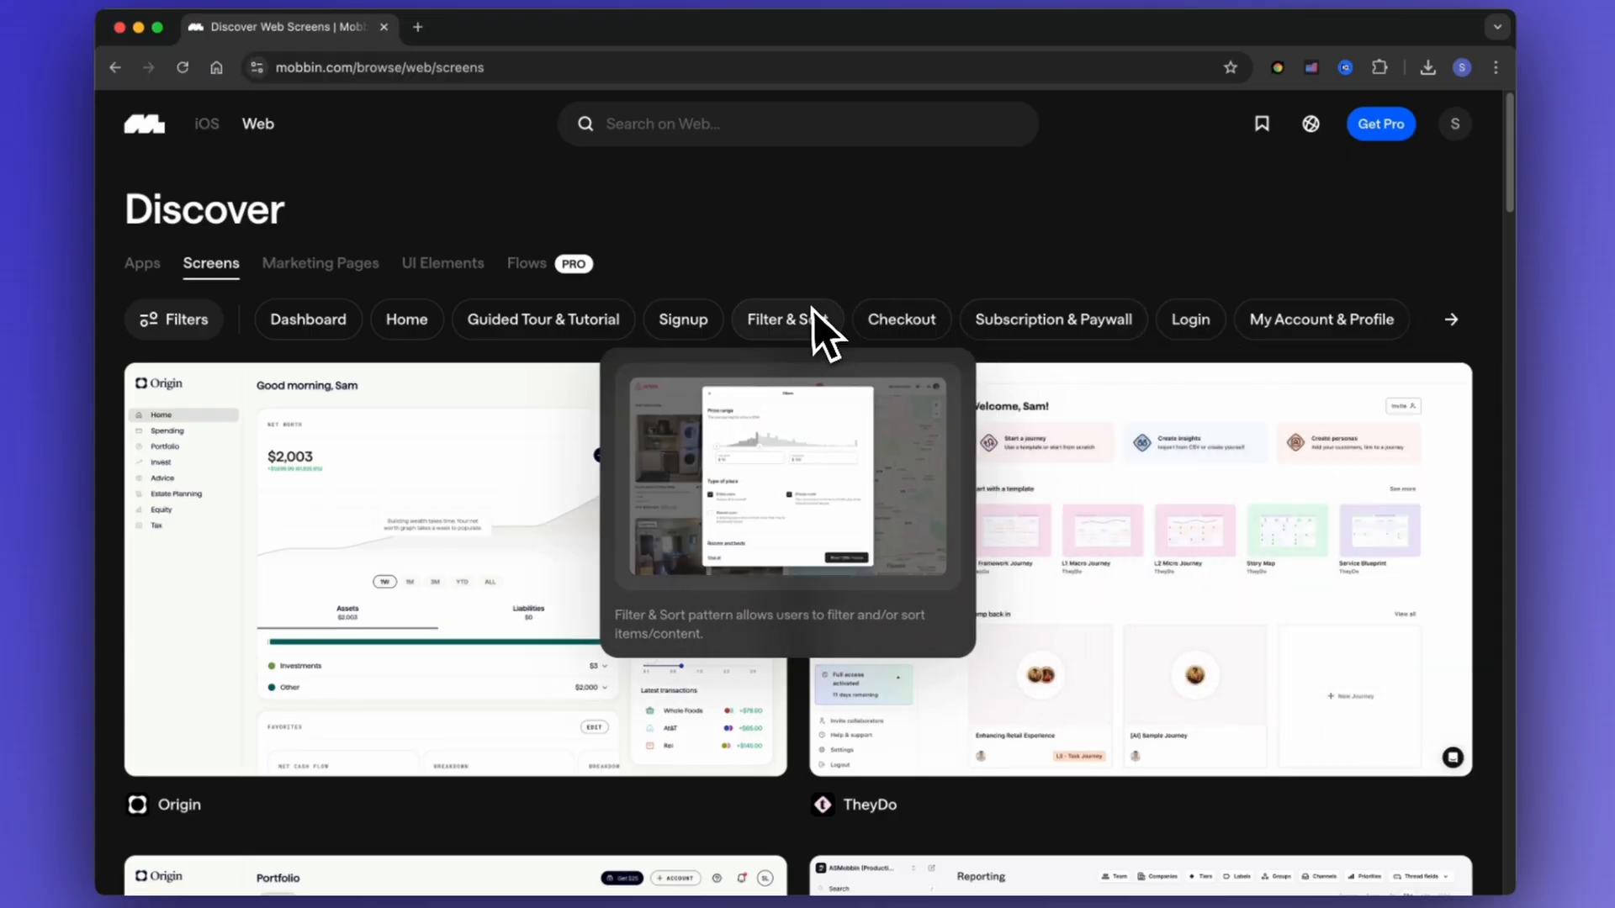
Step: Show the search overlay with Trending apps and screen Categories, then pick a Yahoo Finance iOS screen
{"action": "left_click", "coordinate": [898, 320]}
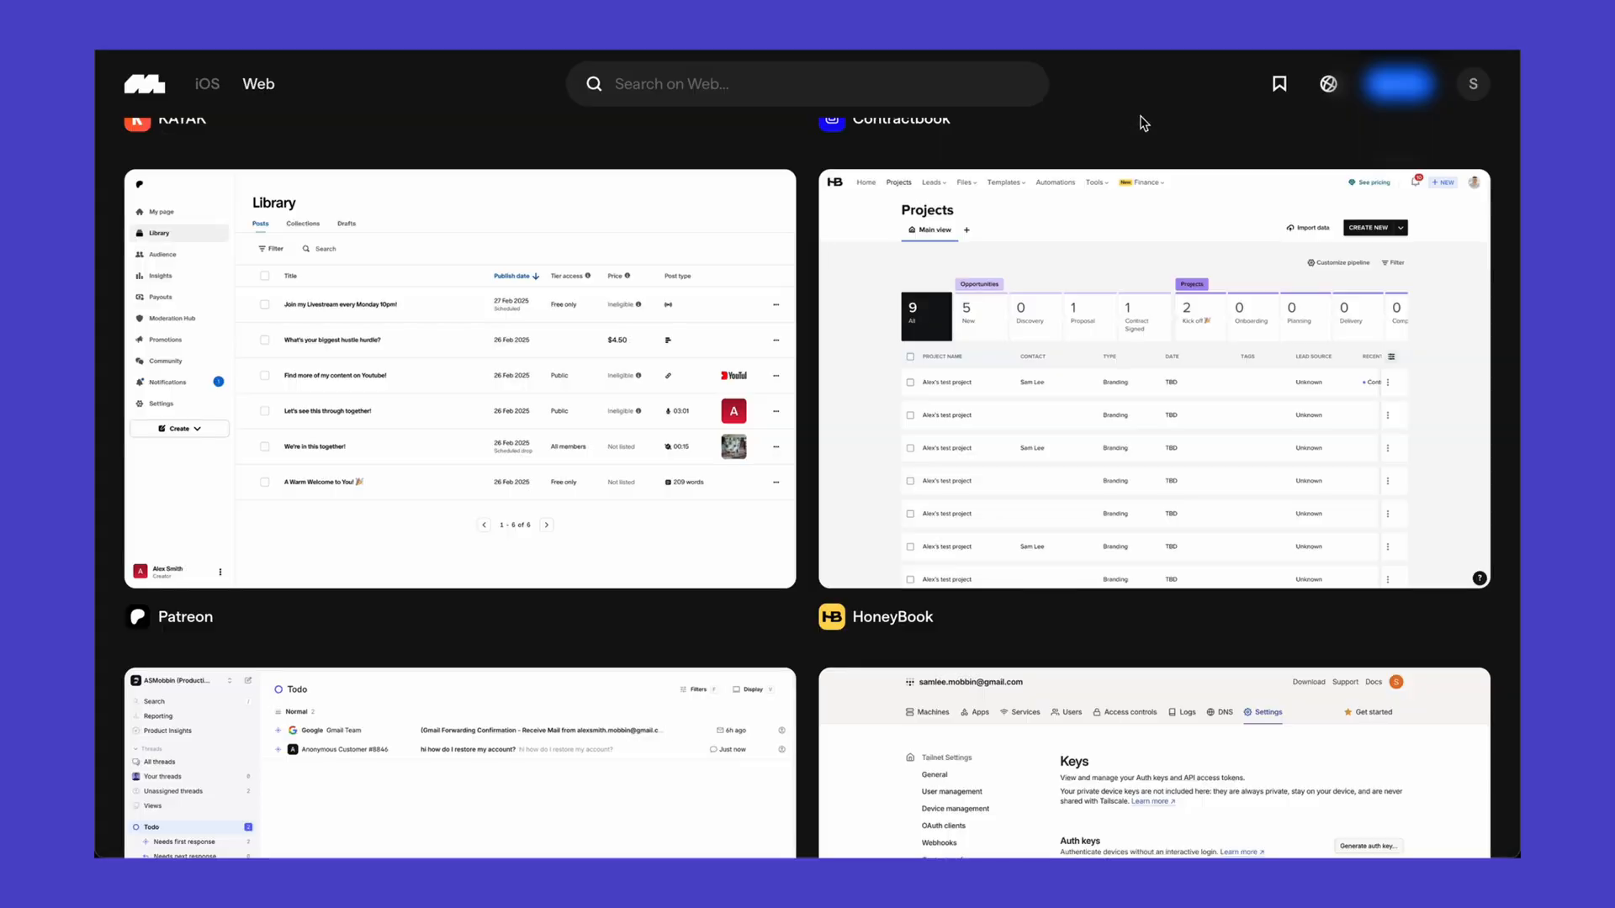
{"action": "left_click", "coordinate": [808, 84]}
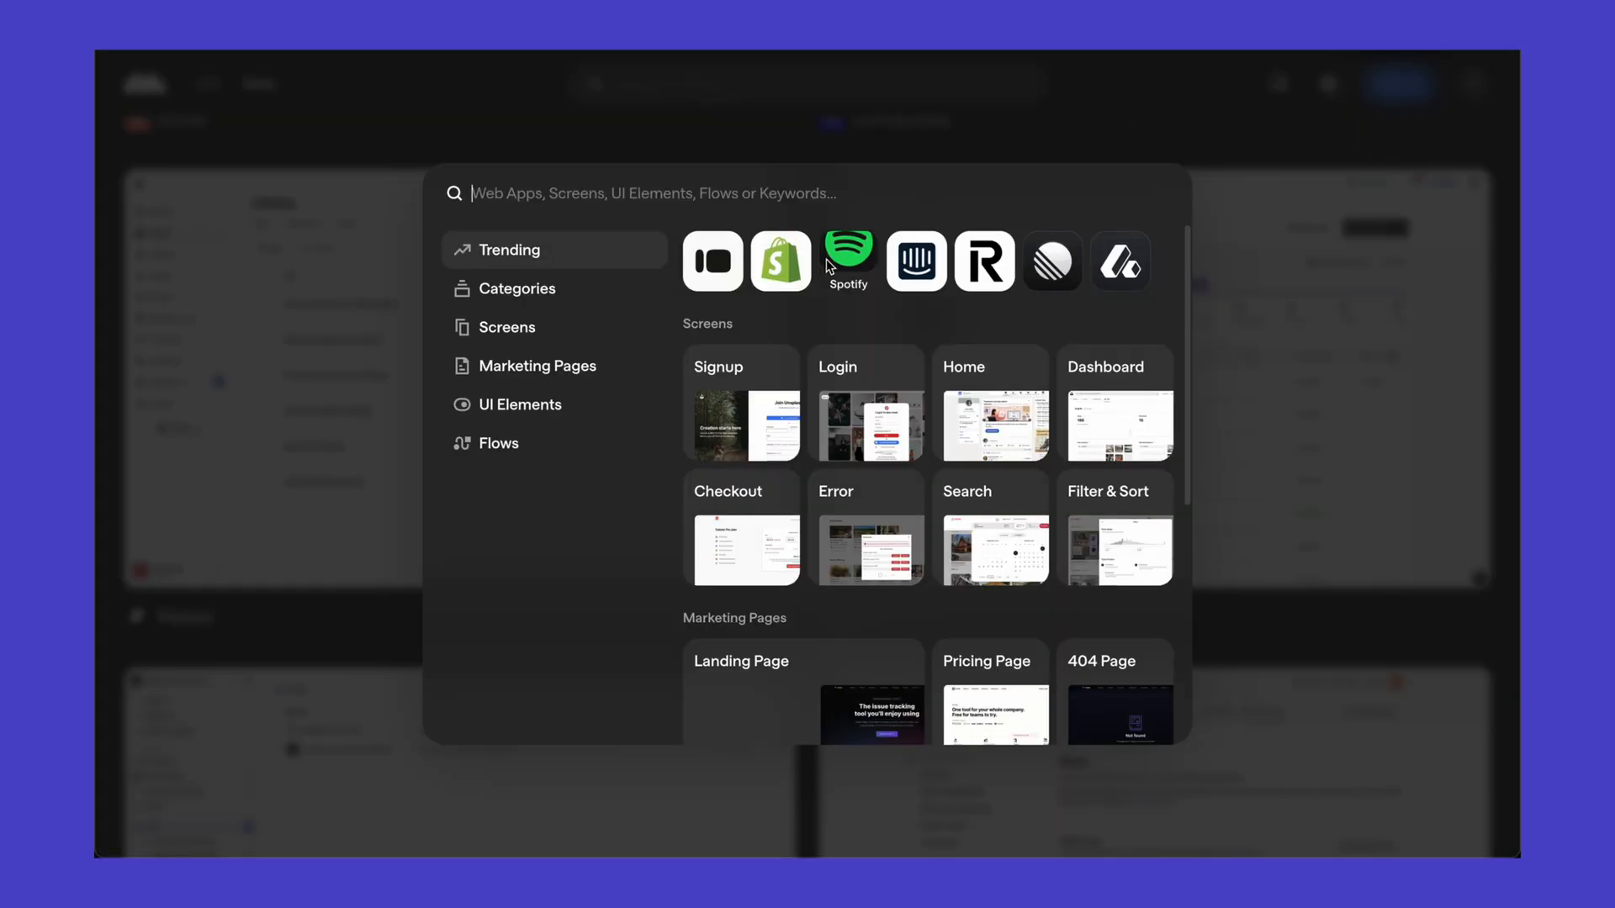
{"action": "left_click", "coordinate": [519, 404]}
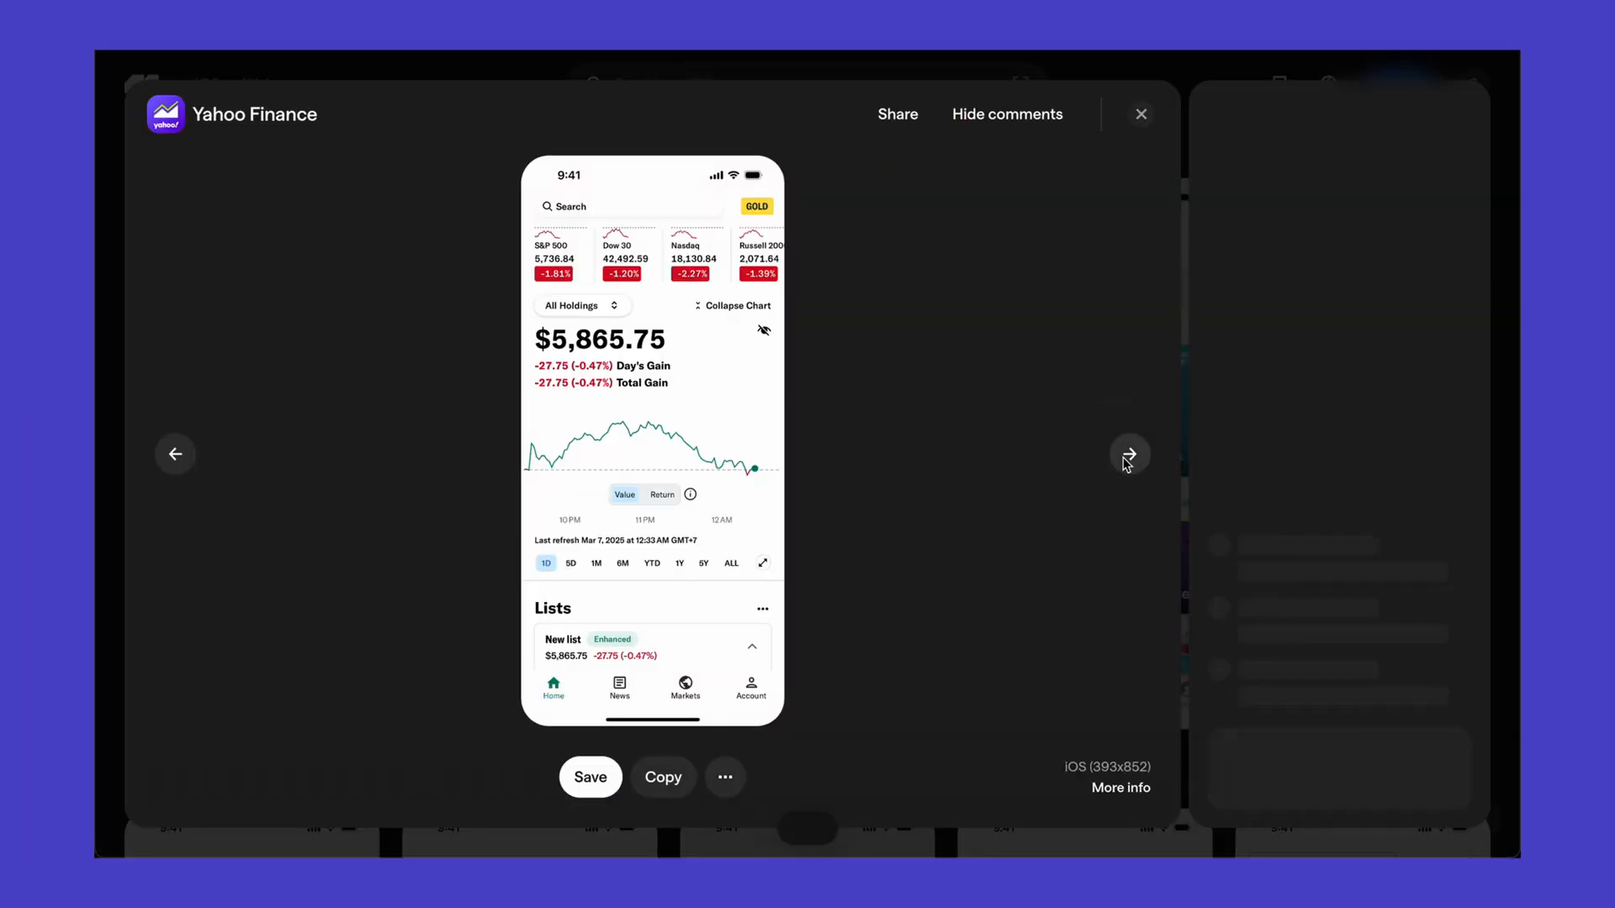
Step: Advance to the next Yahoo Finance screen in the detail viewer
{"action": "left_click", "coordinate": [1131, 454]}
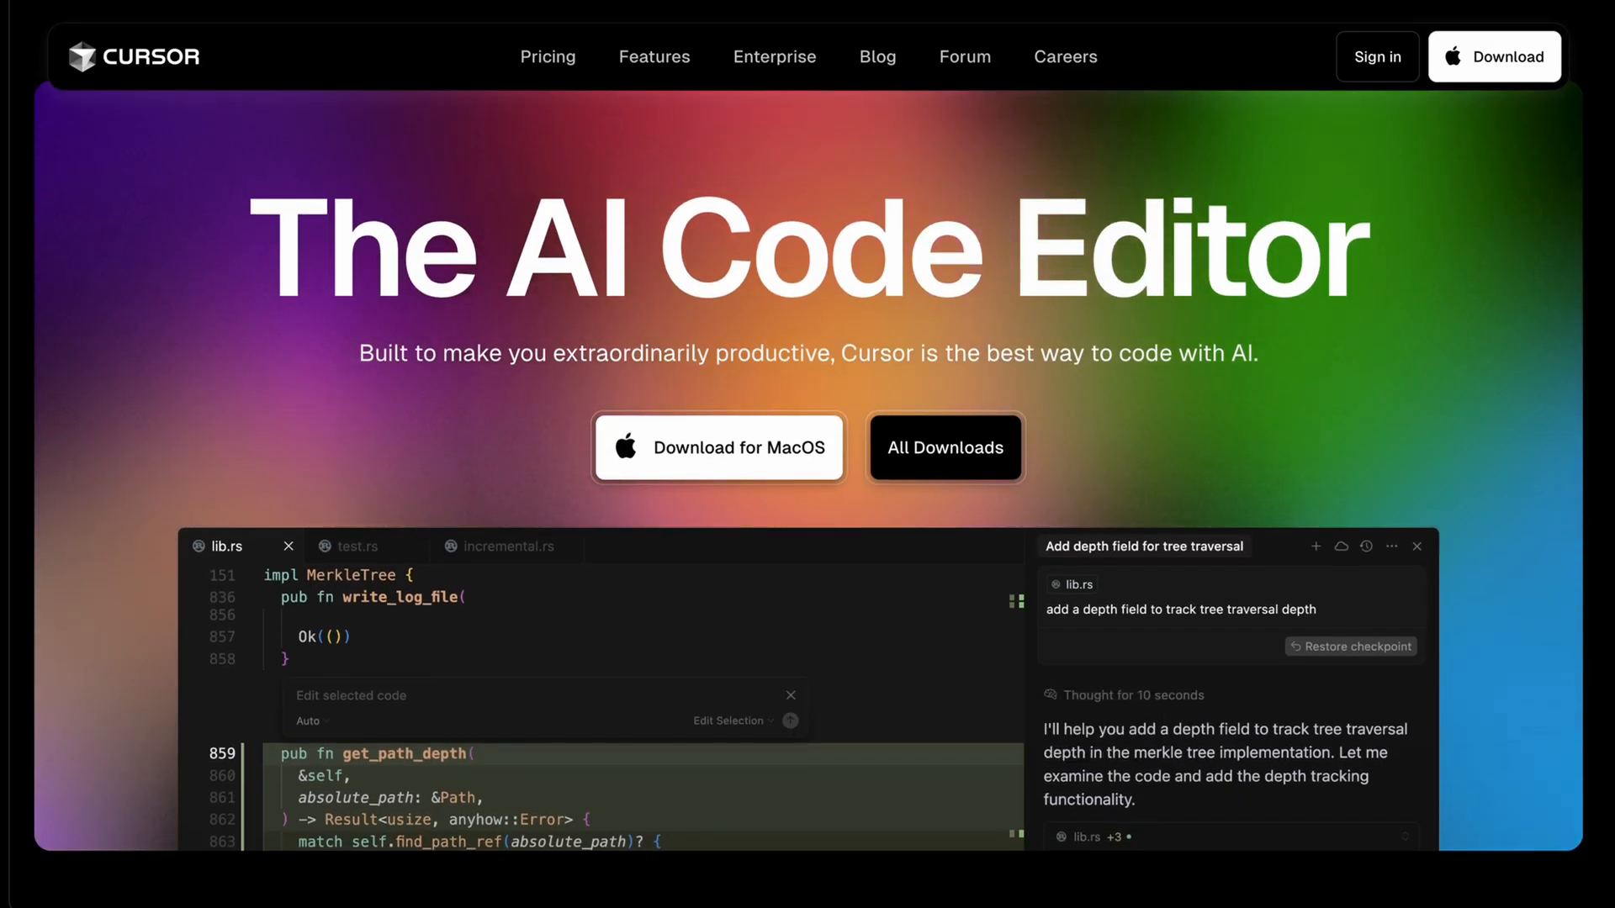
Step: Scroll down the Cursor 'The AI Code Editor' homepage
{"action": "scroll", "scroll_direction": "down", "scroll_amount": 3}
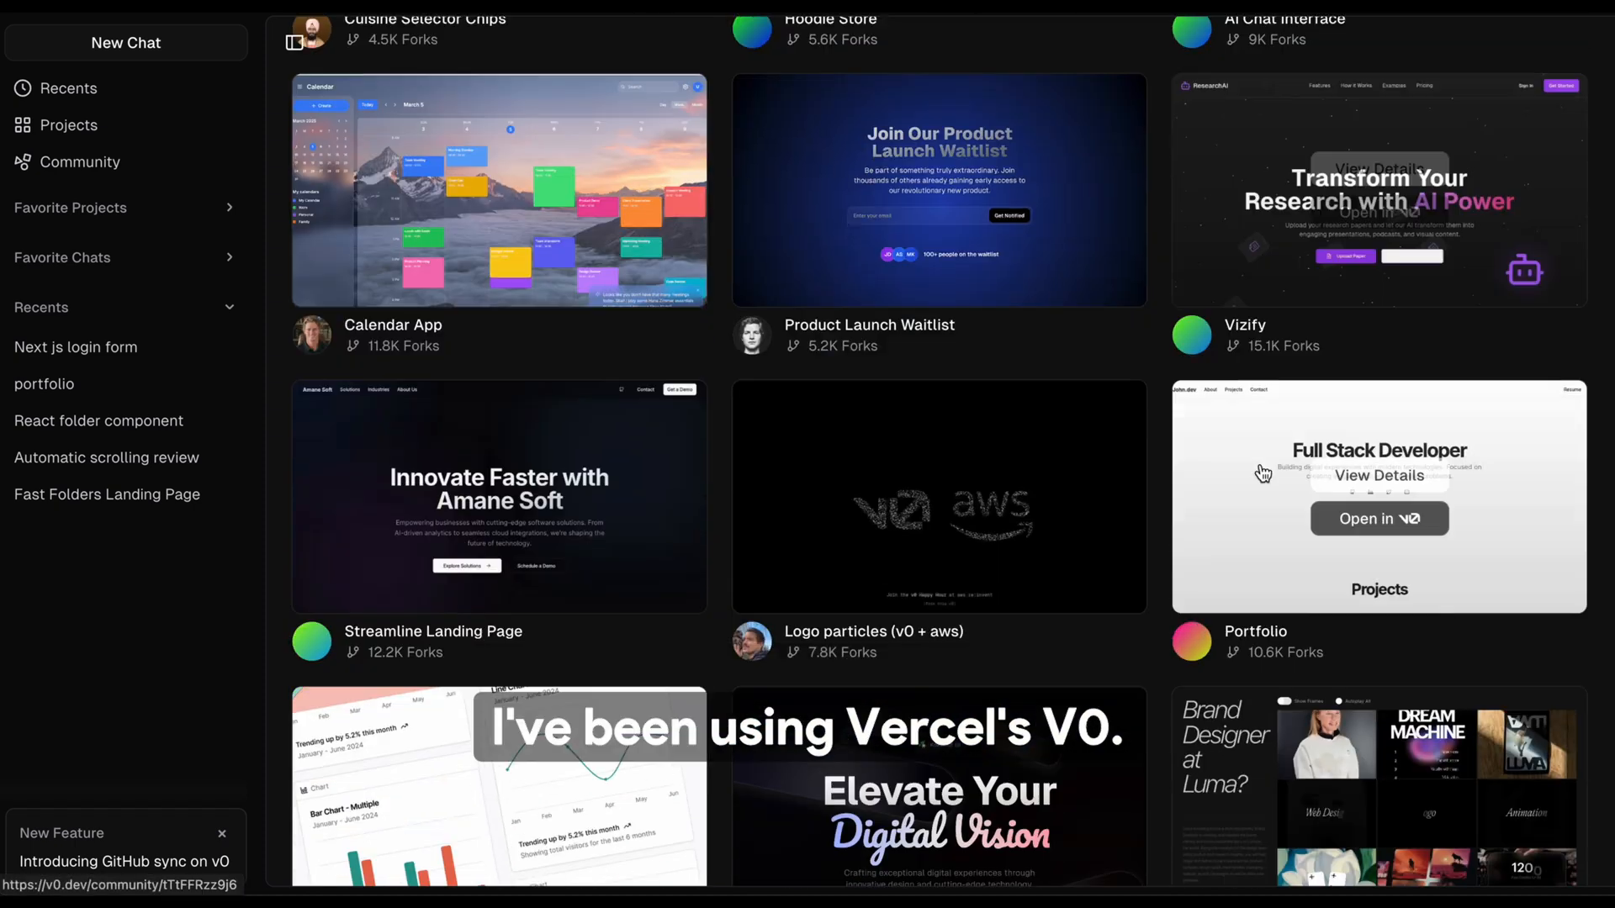
Step: Scroll the v0 community gallery to more forked templates like Artist Portfolio
{"action": "scroll", "scroll_direction": "down", "scroll_amount": 3}
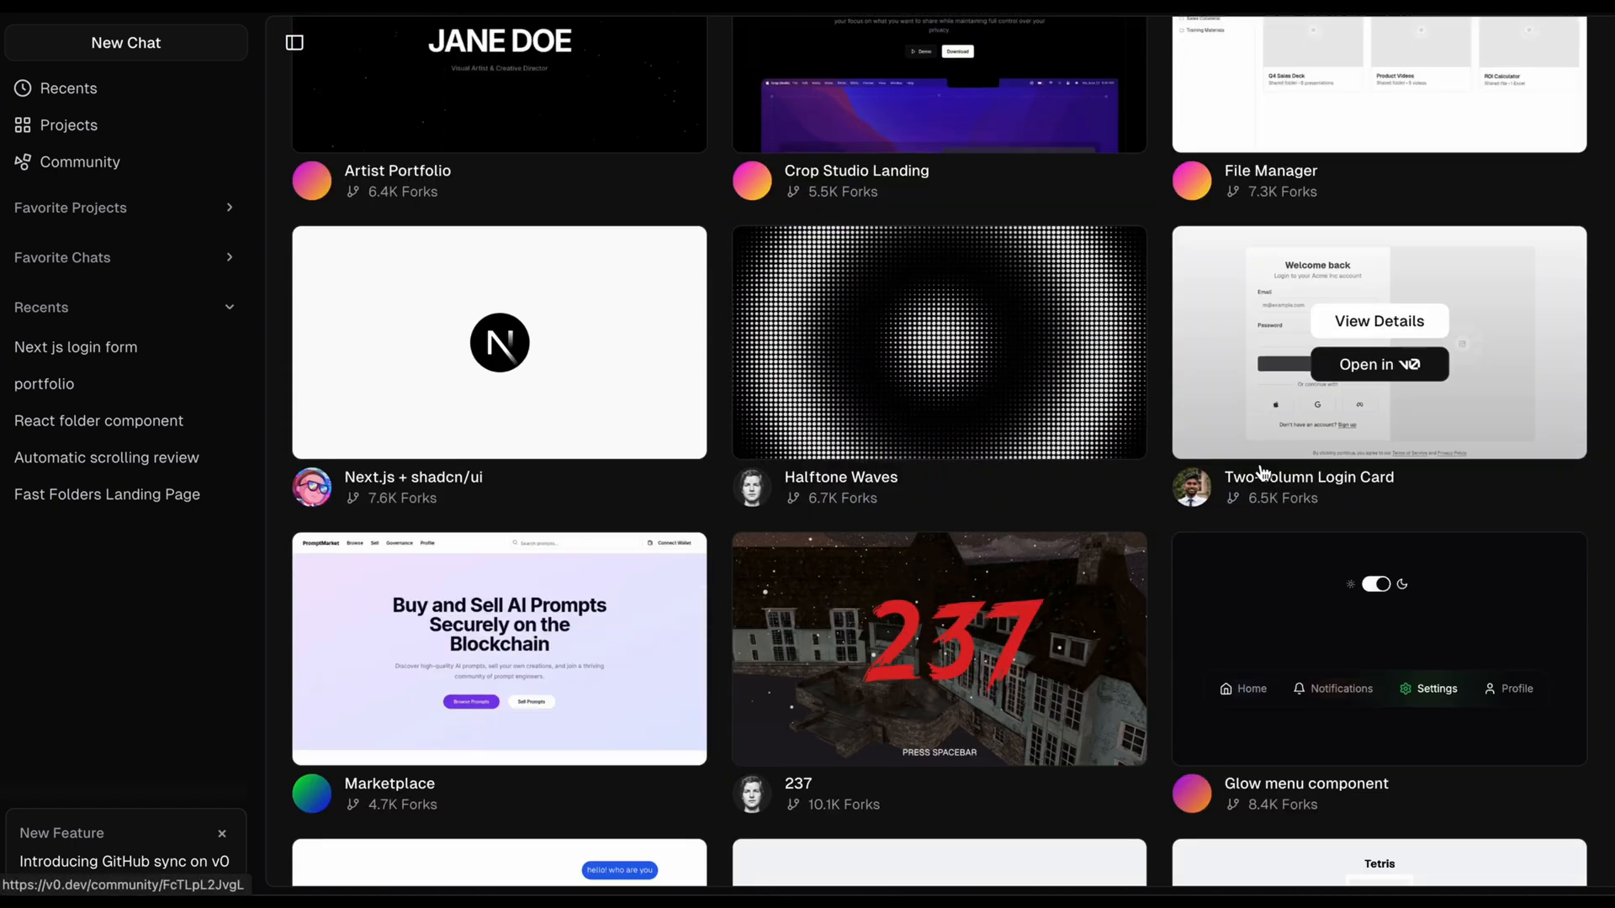